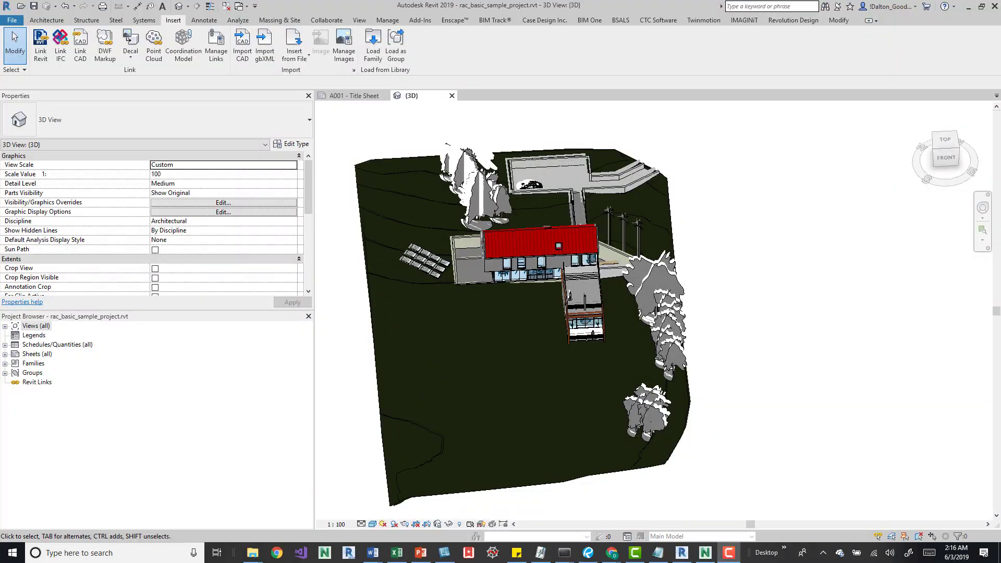
mouse_move(201, 538)
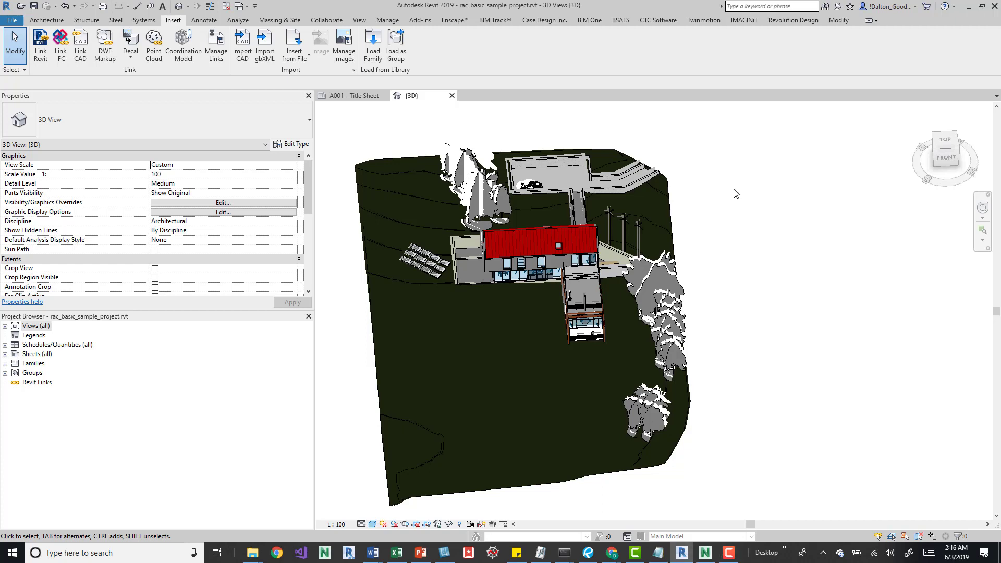
mouse_move(200, 69)
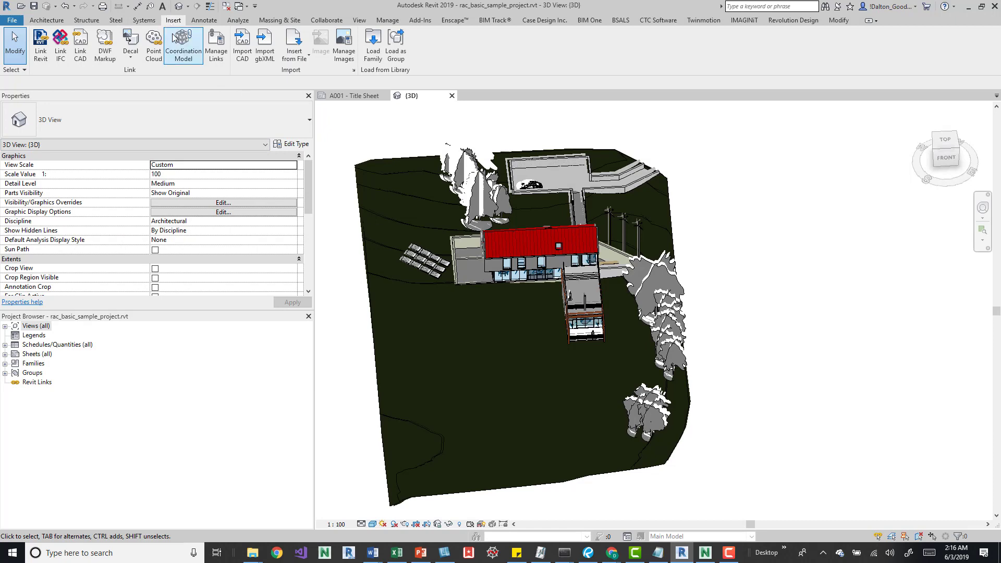
- In the Coordination Model manager, choose rac_basic_sample_project.nwd from the Desktop to link
left_click(183, 45)
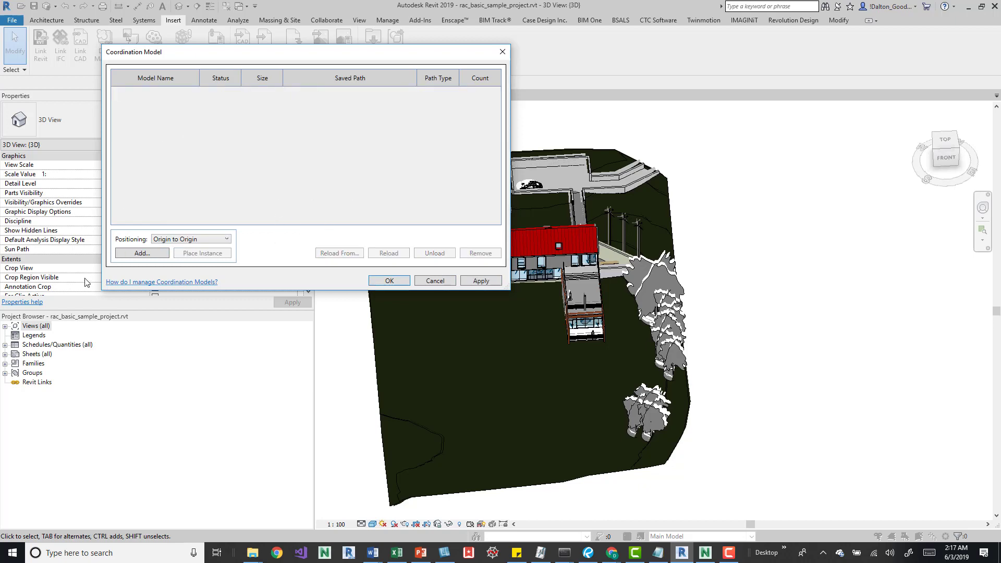
left_click(142, 253)
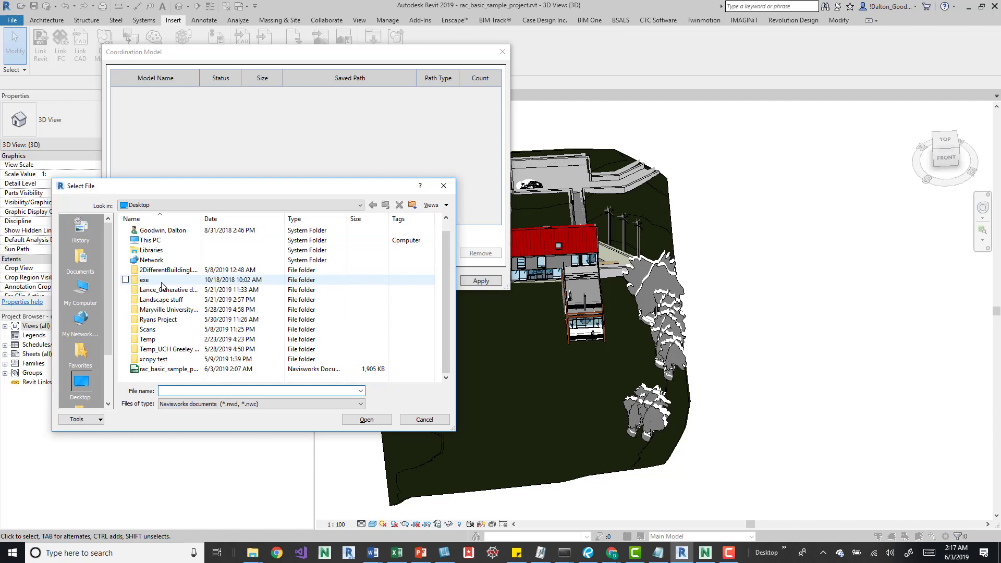
left_click(166, 370)
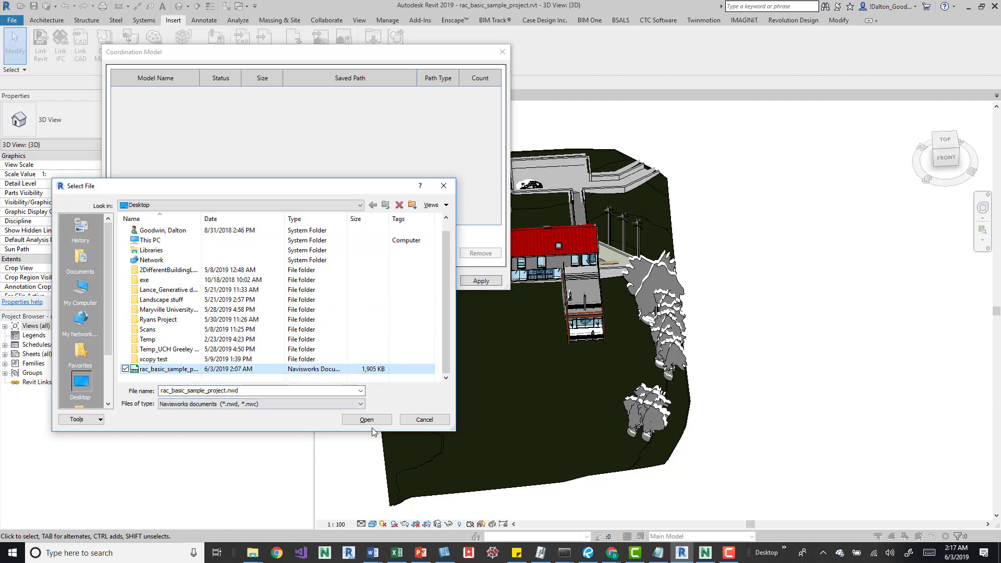
left_click(147, 329)
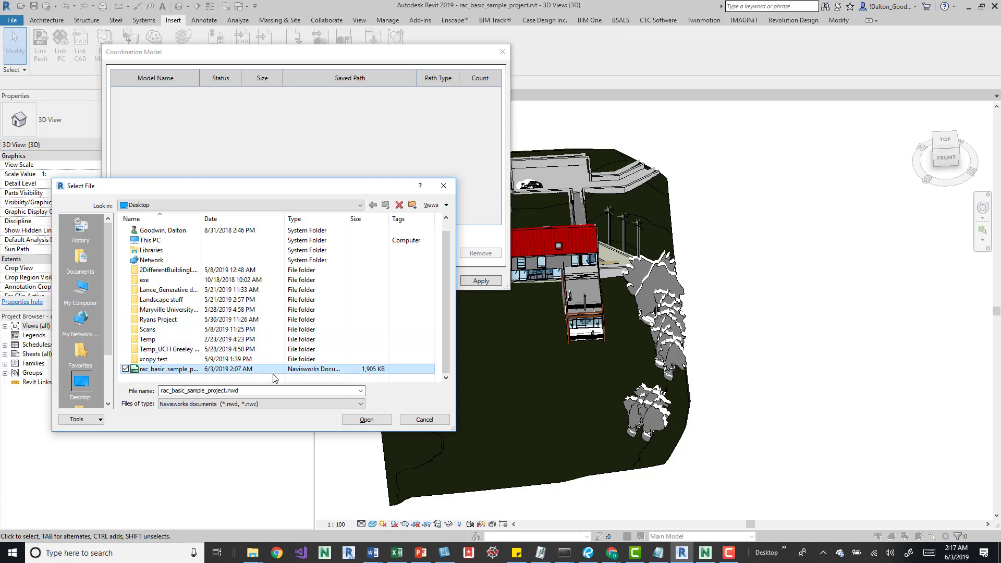
left_click(360, 403)
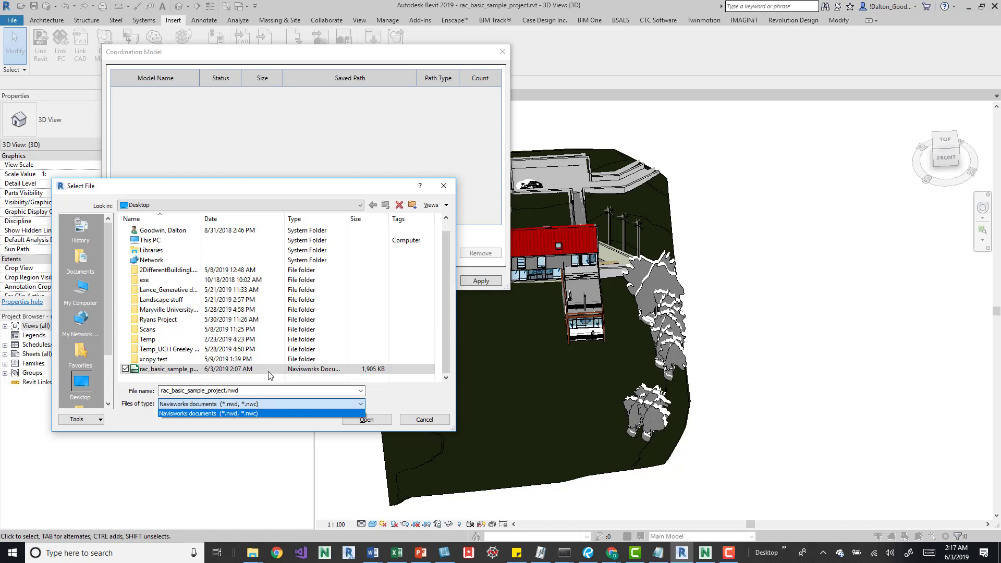
left_click(173, 368)
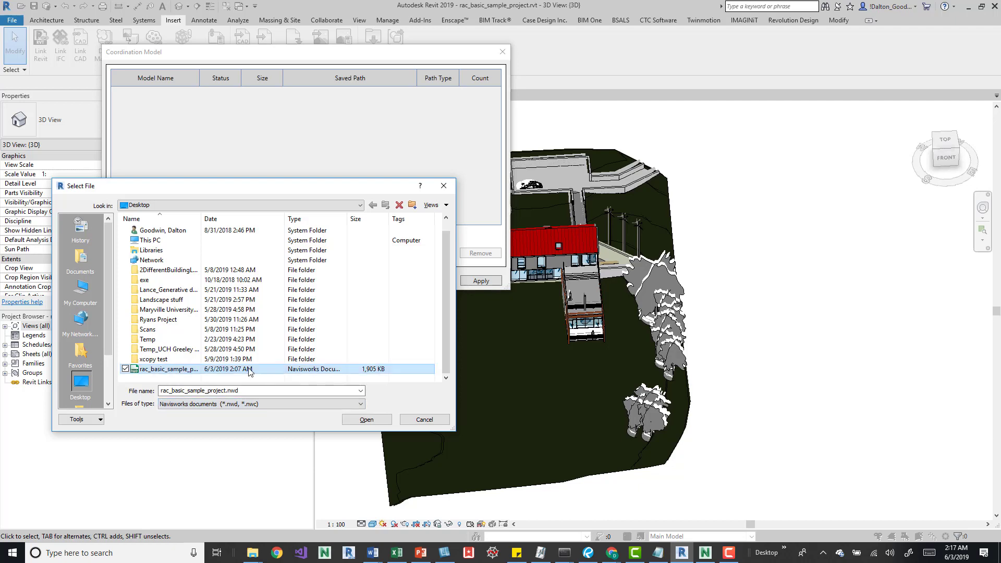
- Add rac_basic_sample_project.nwd as a coordination model with Origin to Origin positioning
left_click(366, 420)
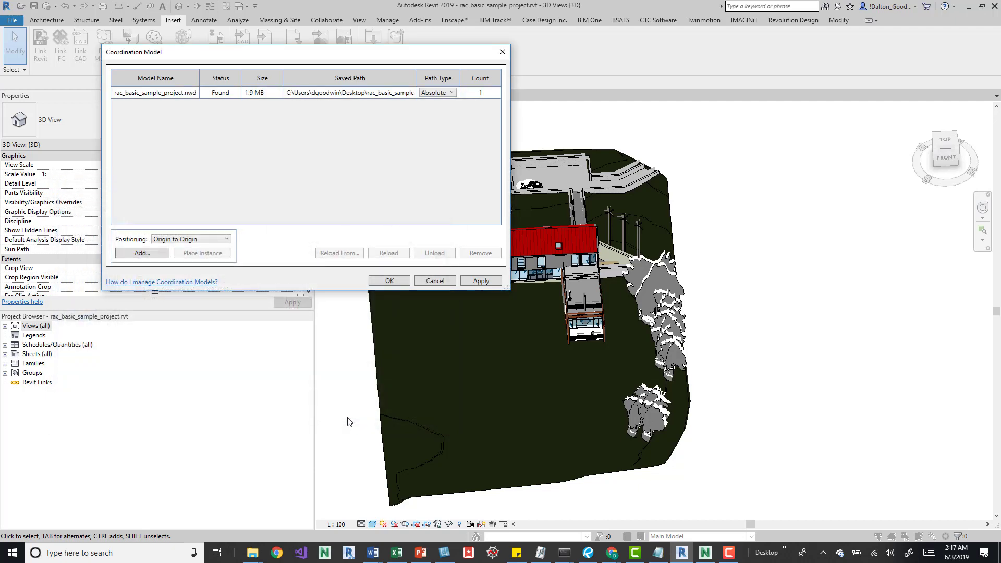
mouse_move(238, 194)
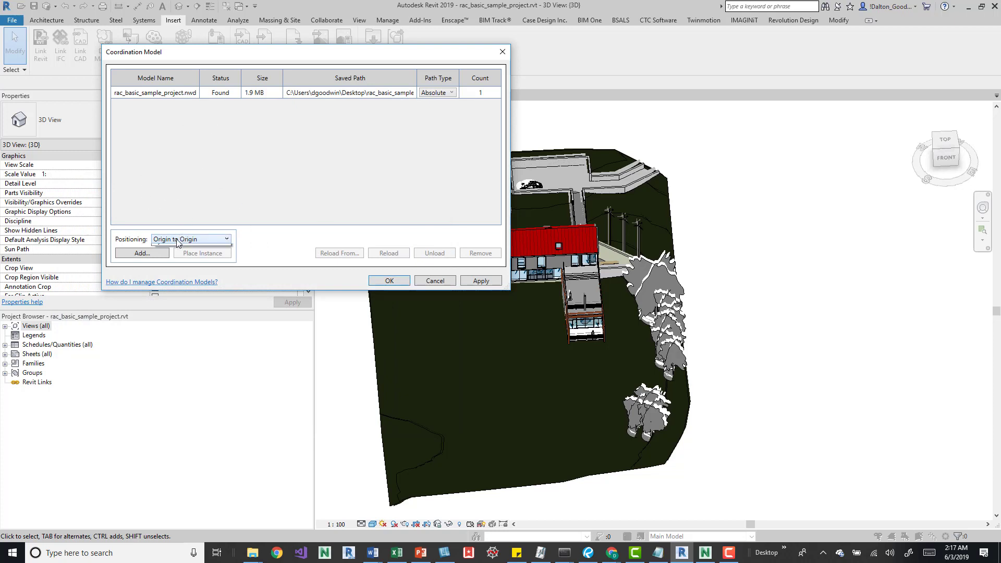
left_click(191, 238)
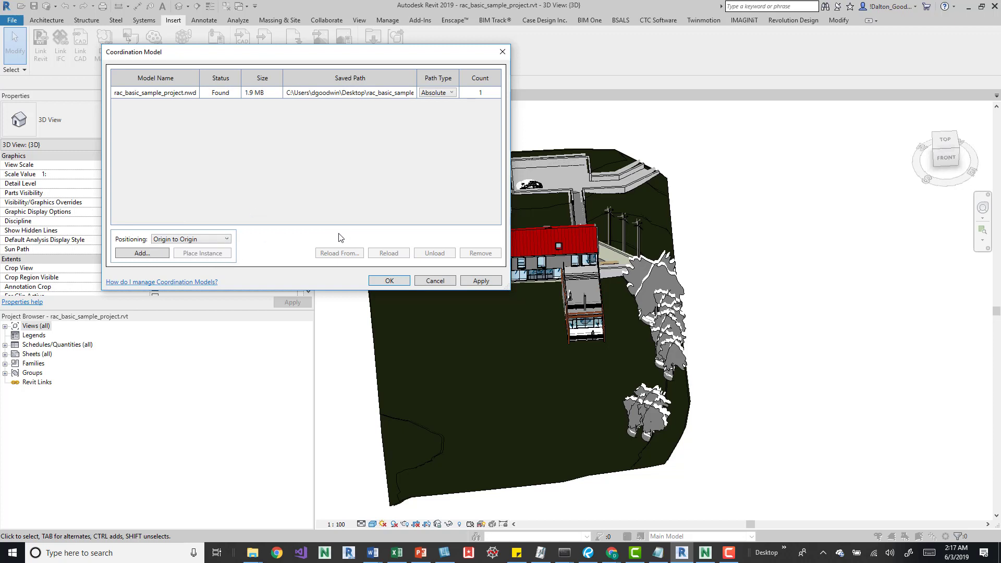
mouse_move(386, 115)
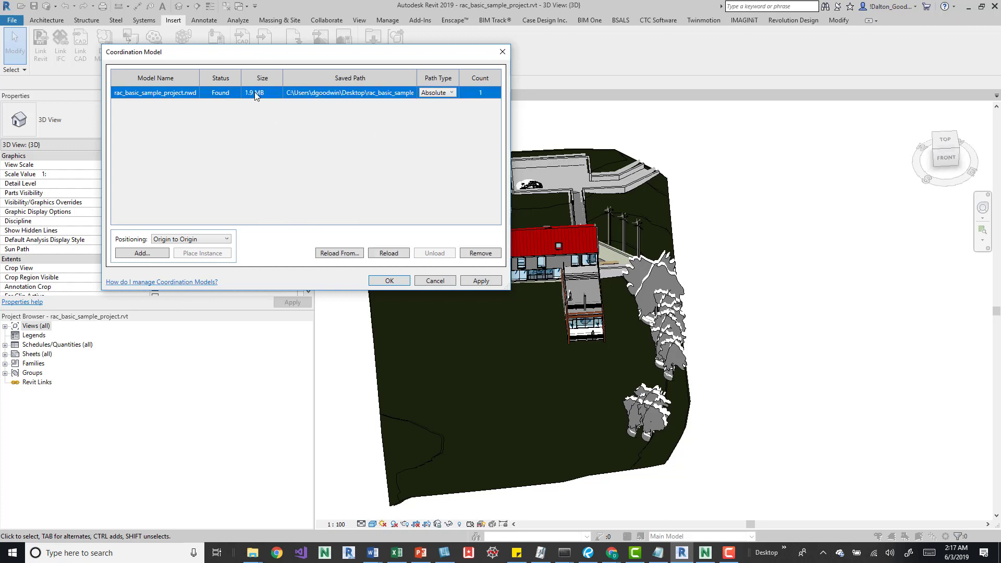
left_click(437, 93)
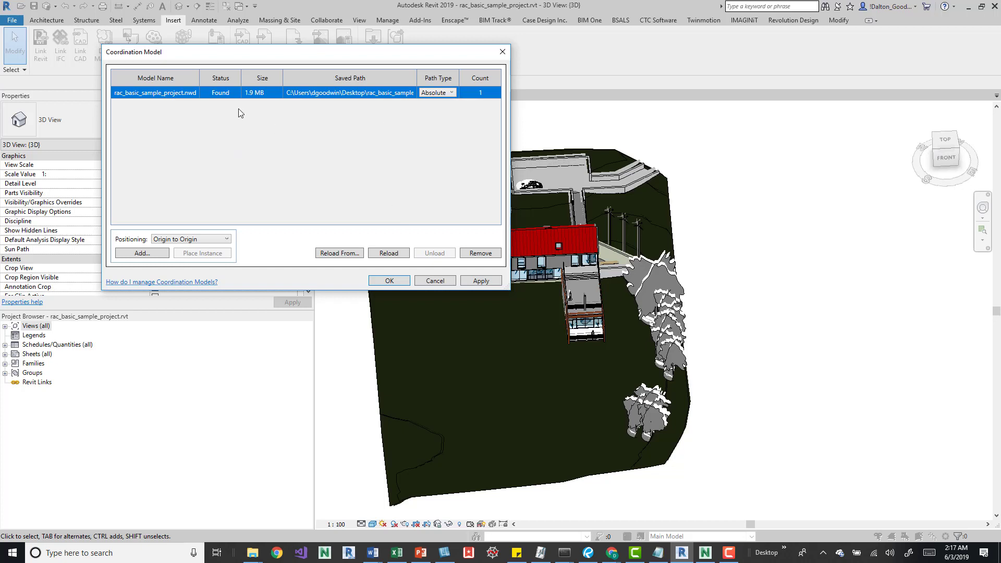
mouse_move(370, 266)
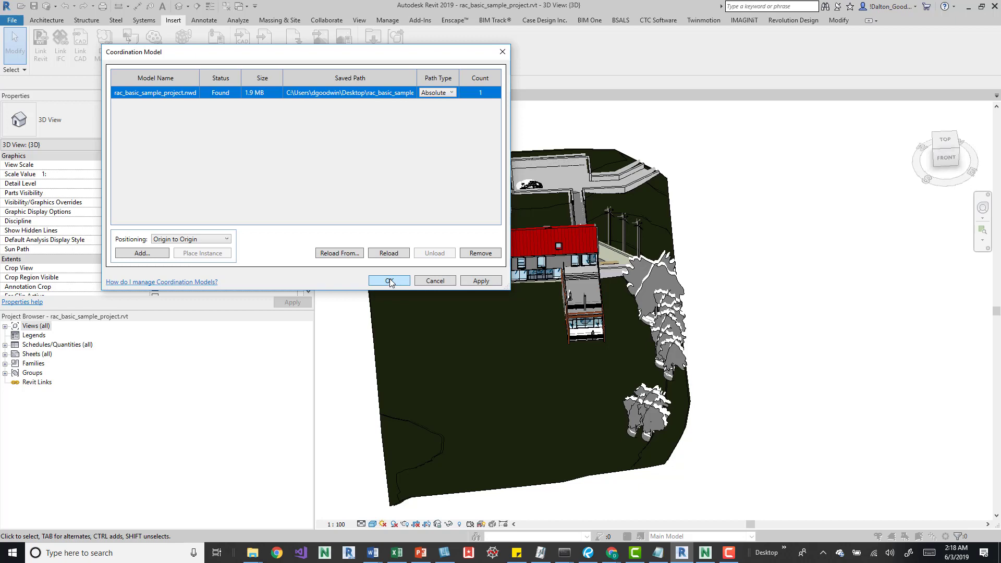
- Place the linked Navisworks model beside the host house, then clear the selection
left_click(388, 280)
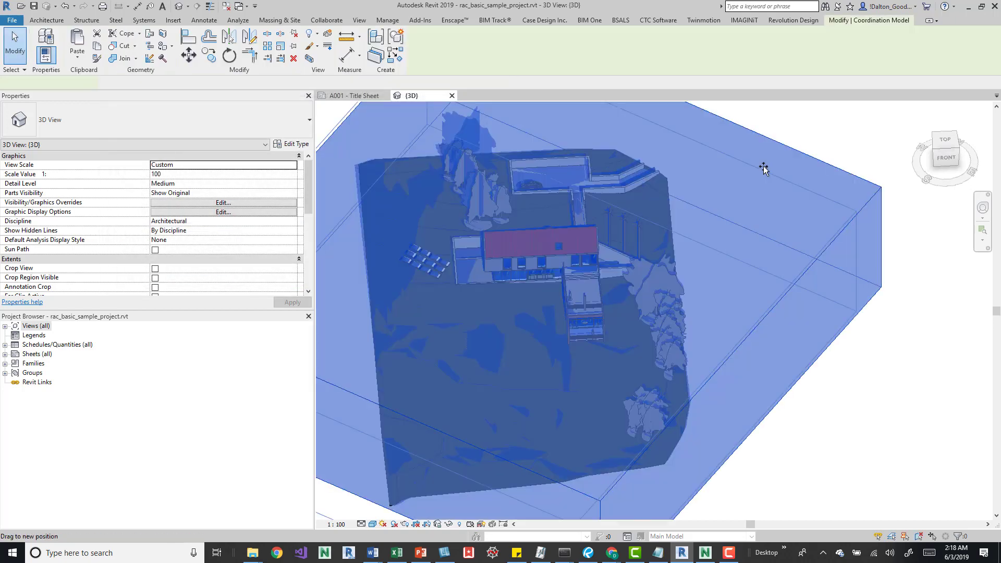
left_click(555, 243)
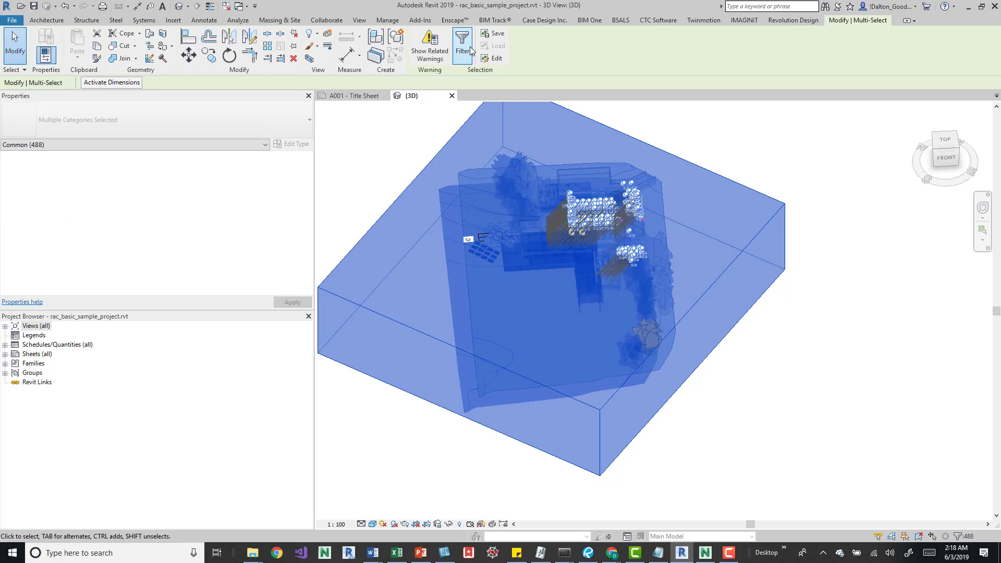
left_click(461, 39)
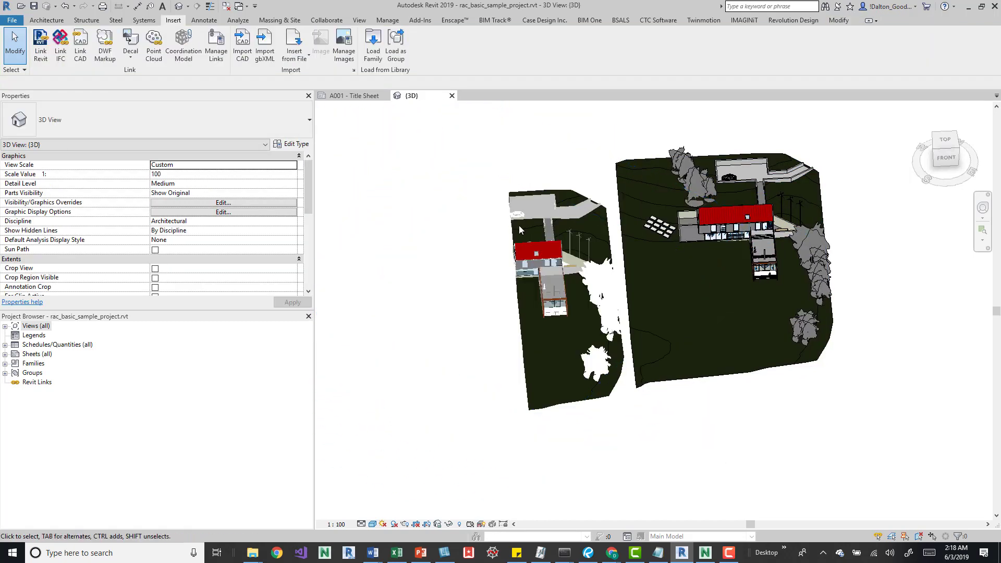
scroll("down", 3)
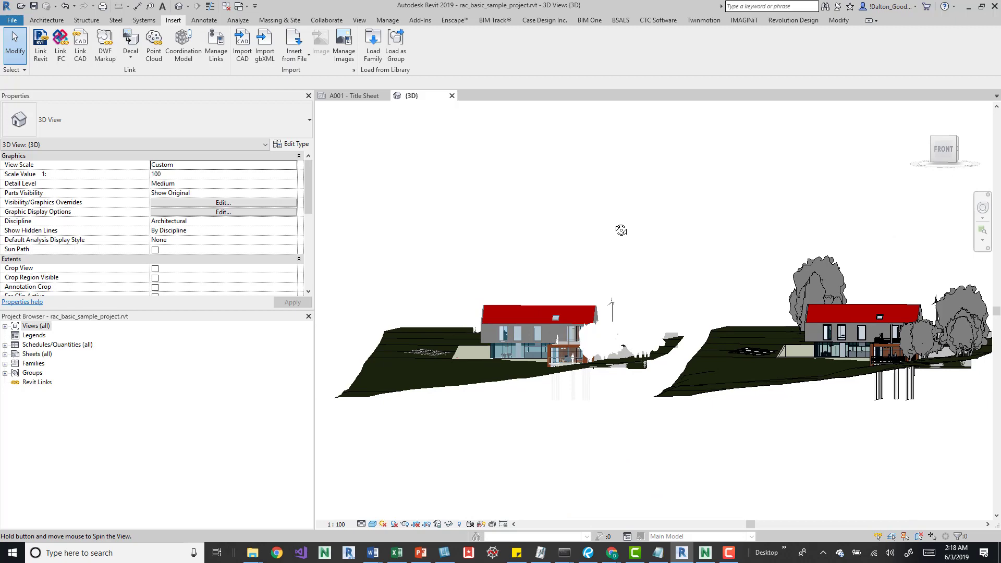
left_click_drag(619, 230, 575, 306)
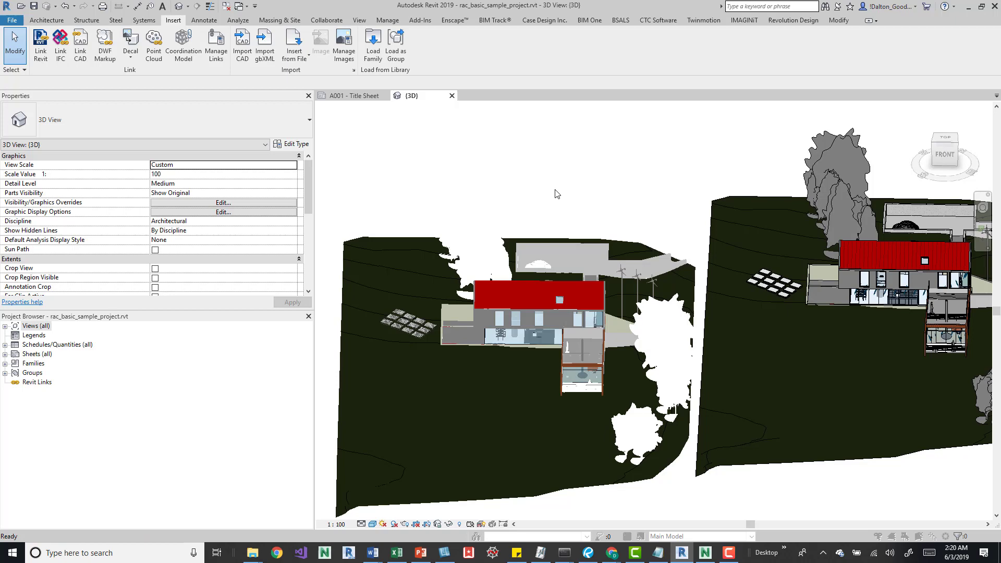
- Under Coordination Models visibility, expand the NWD entry and toggle its visibility off and on
left_click(223, 203)
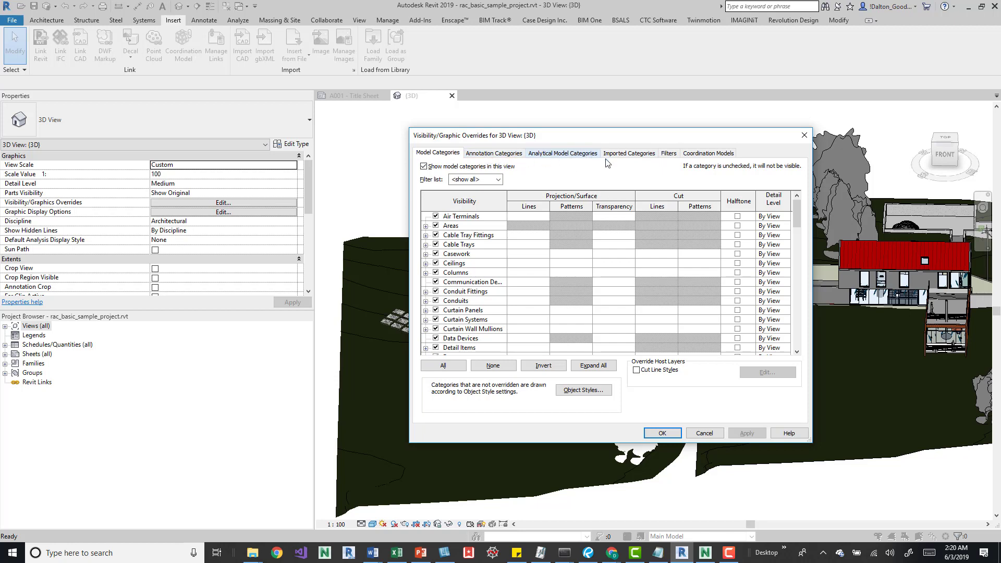
mouse_move(594, 140)
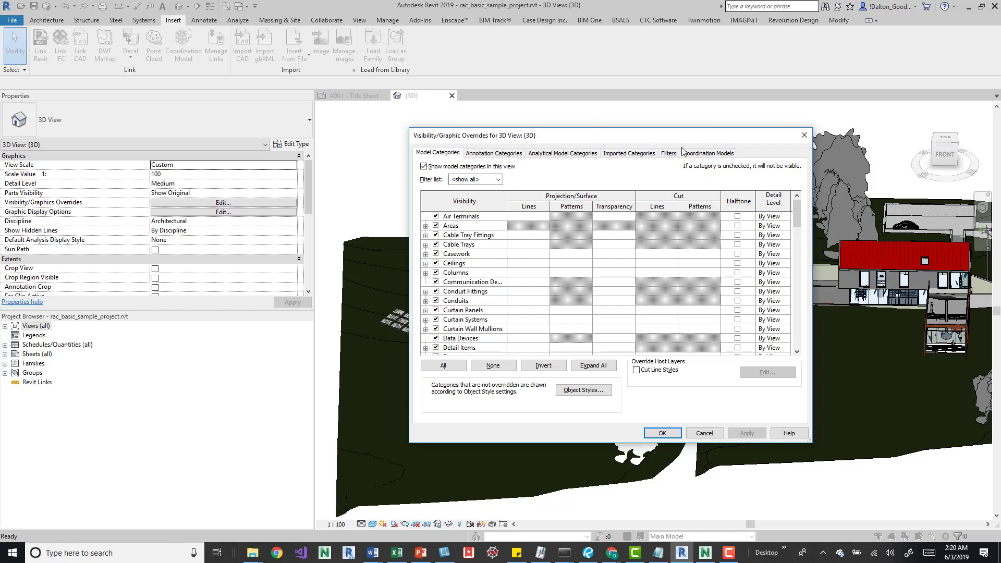
mouse_move(552, 176)
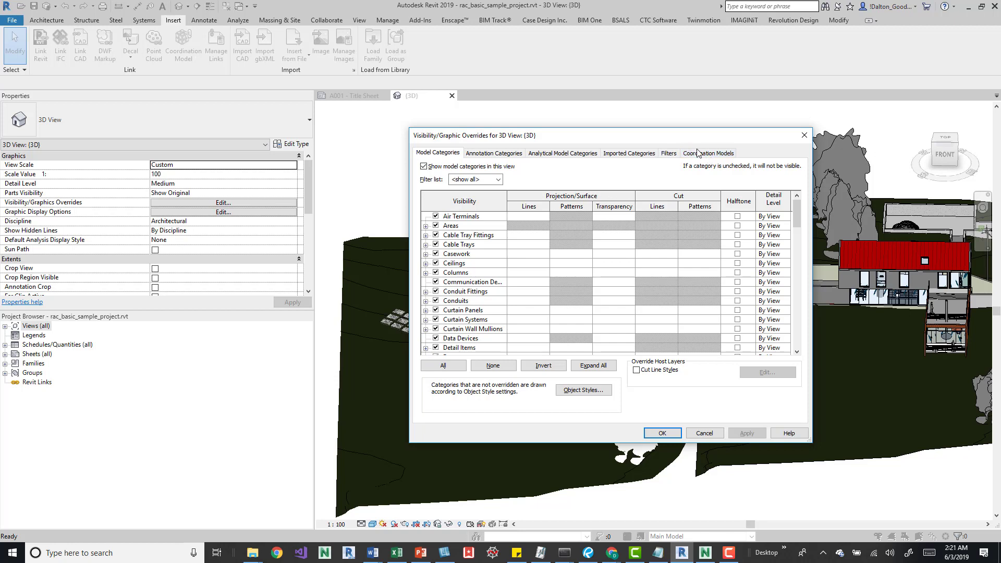
left_click(708, 153)
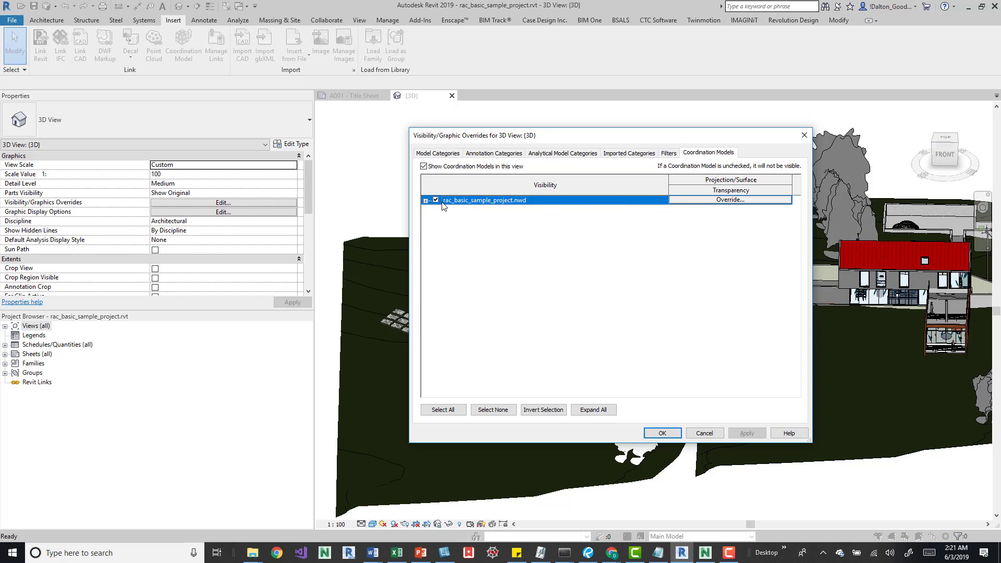
left_click(427, 199)
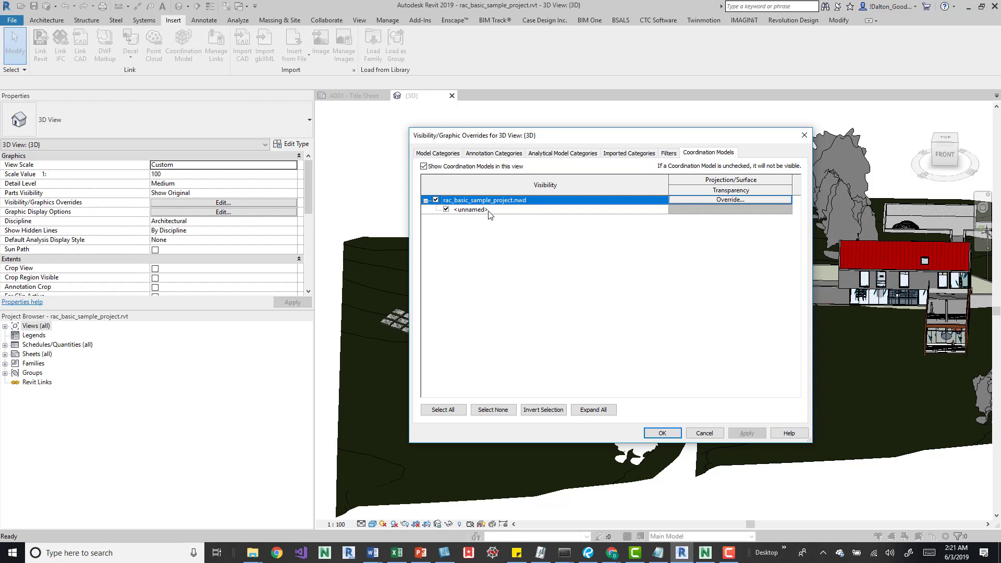
left_click(470, 209)
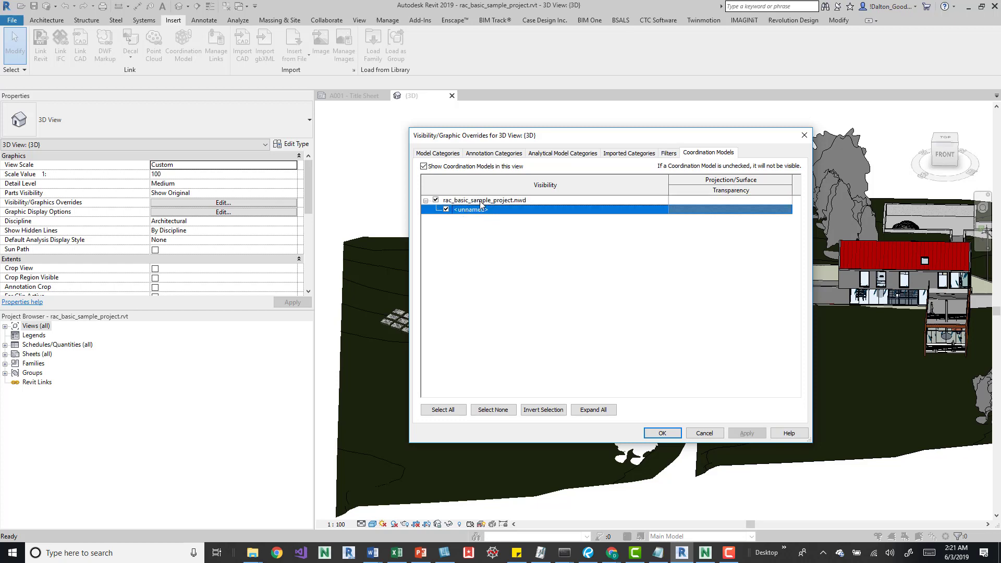
mouse_move(482, 211)
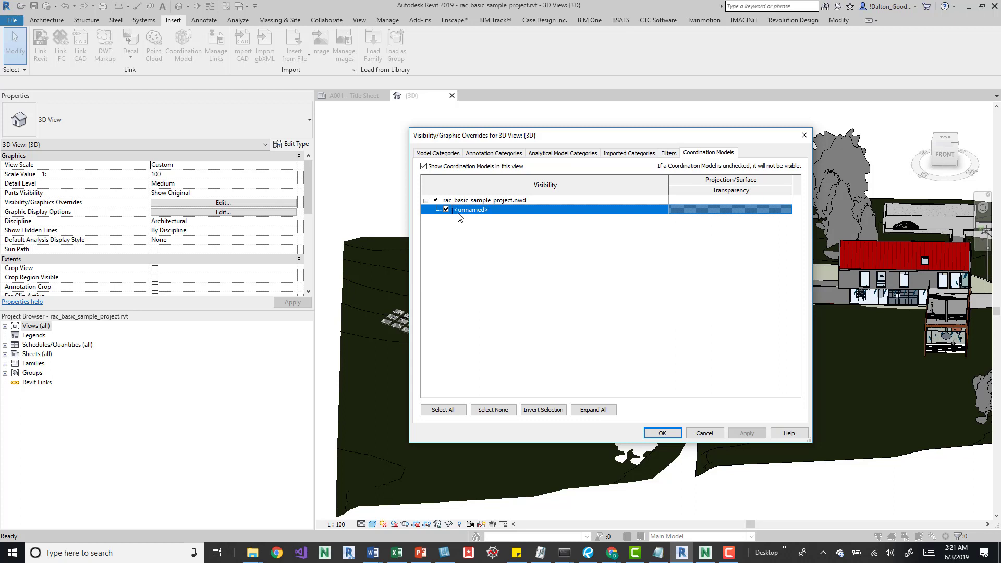
left_click(445, 210)
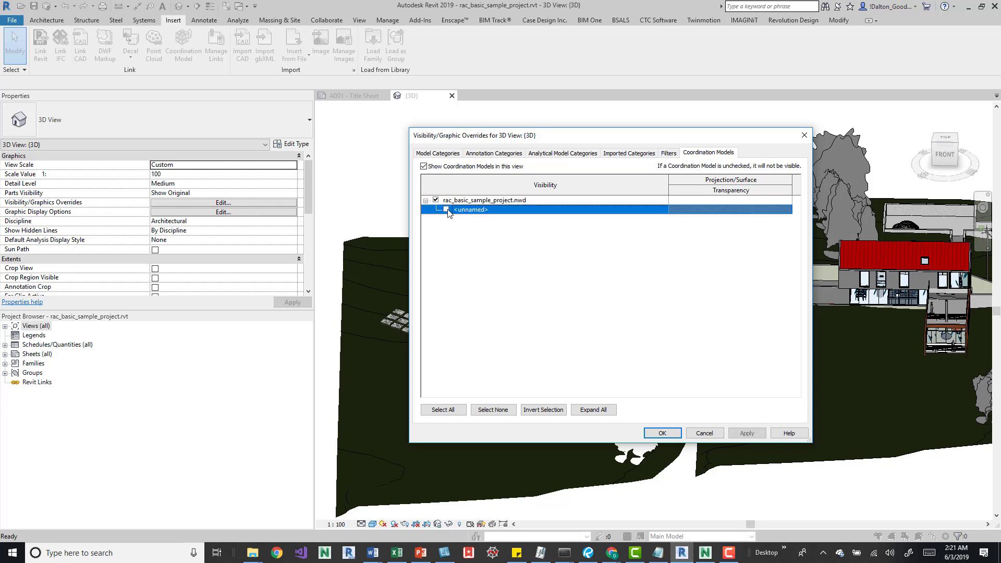
left_click(483, 200)
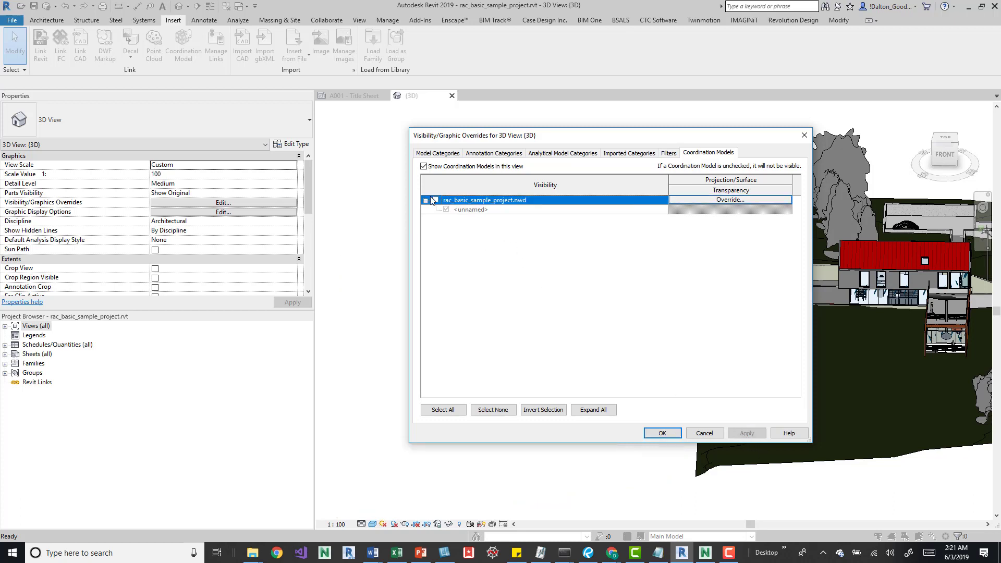
left_click(435, 200)
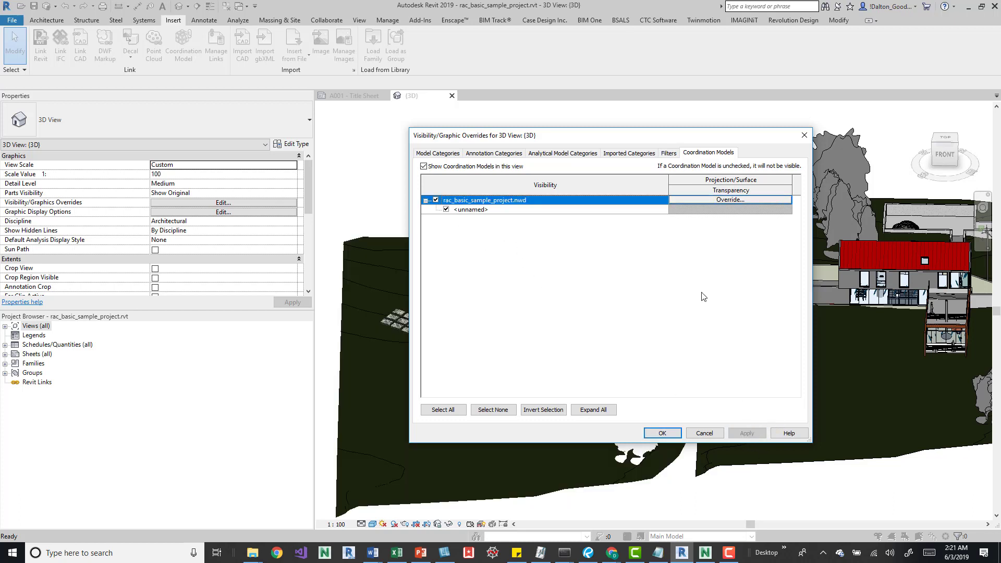
- Override the NWD model's transparency to 52% and move the dialog aside
left_click(730, 200)
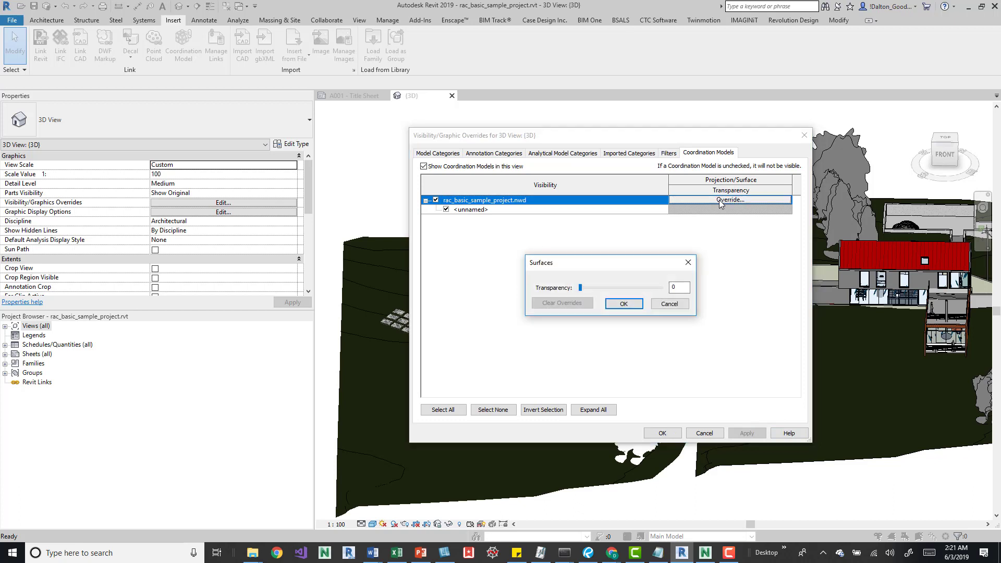
left_click_drag(579, 288, 583, 288)
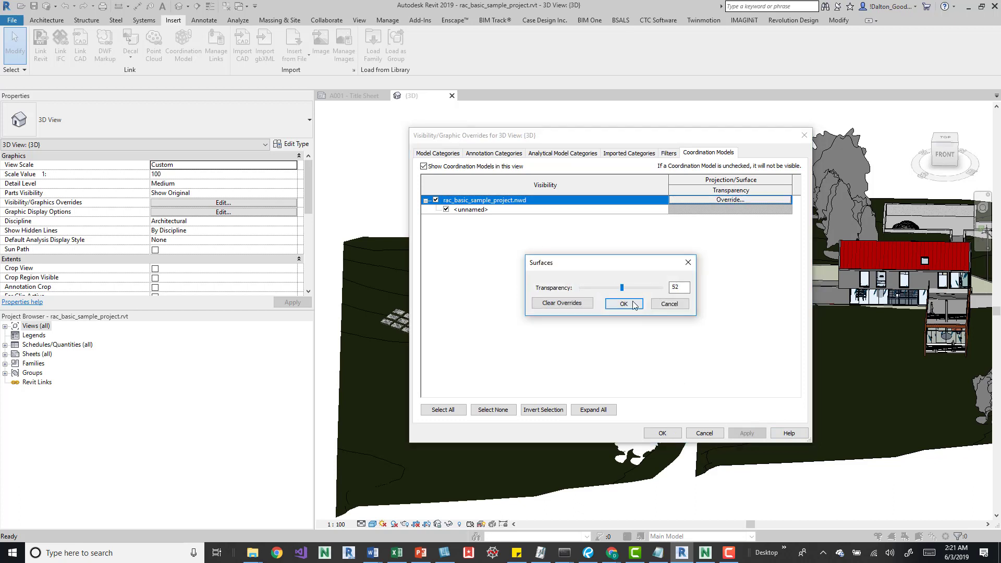
left_click(623, 302)
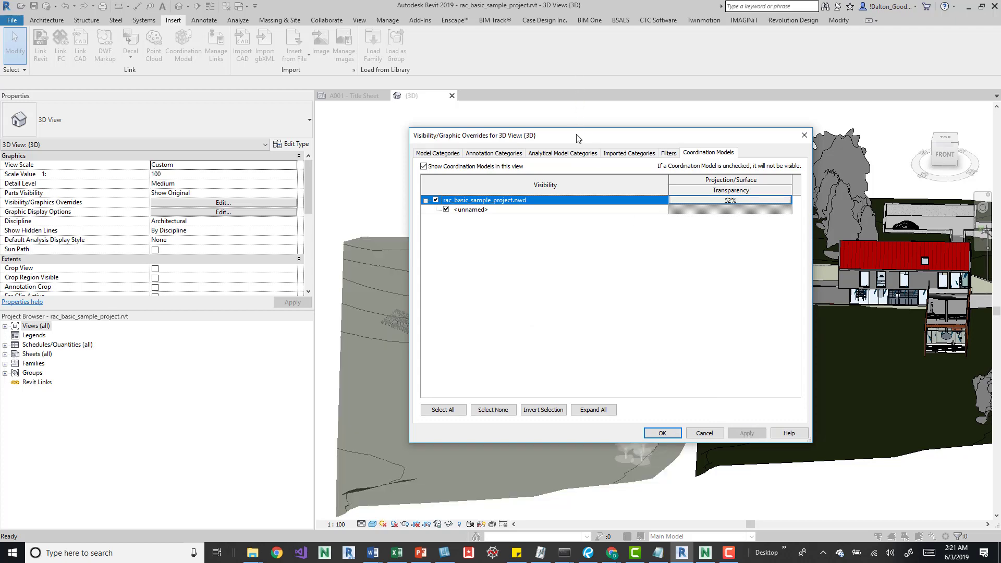
left_click_drag(575, 135, 827, 185)
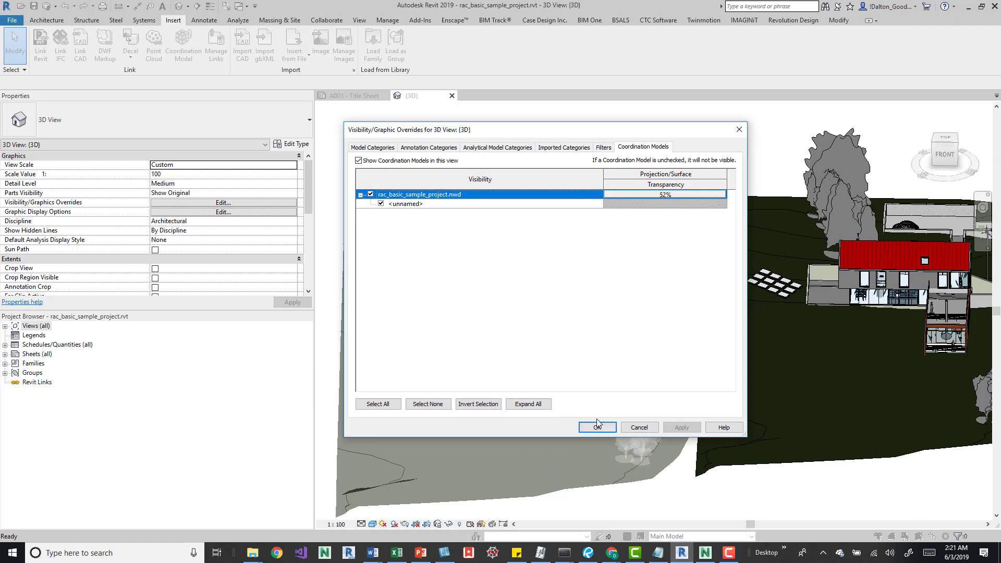
- Apply the visibility overrides and orbit to view both models
left_click(596, 427)
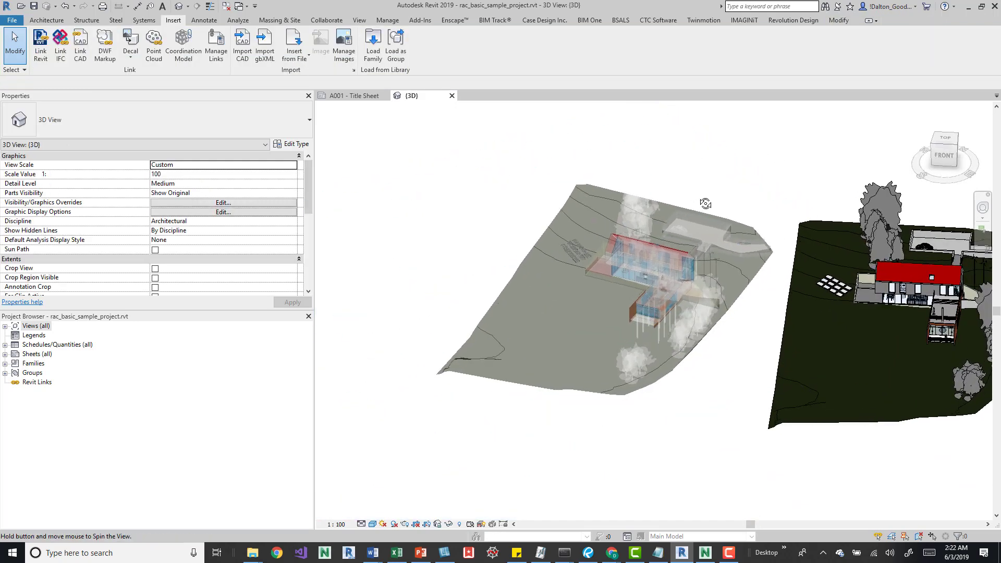
left_click_drag(706, 203, 660, 265)
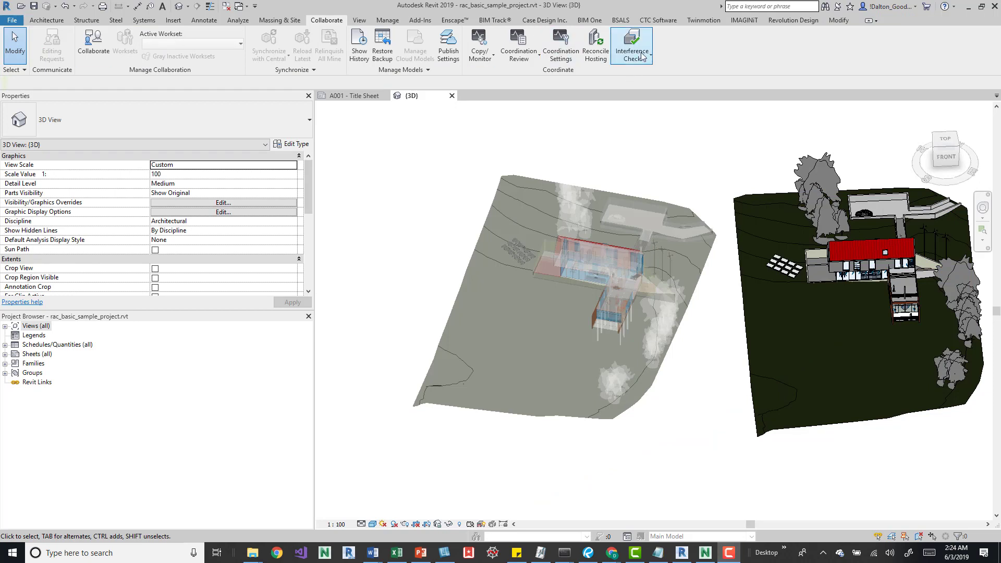
mouse_move(690, 181)
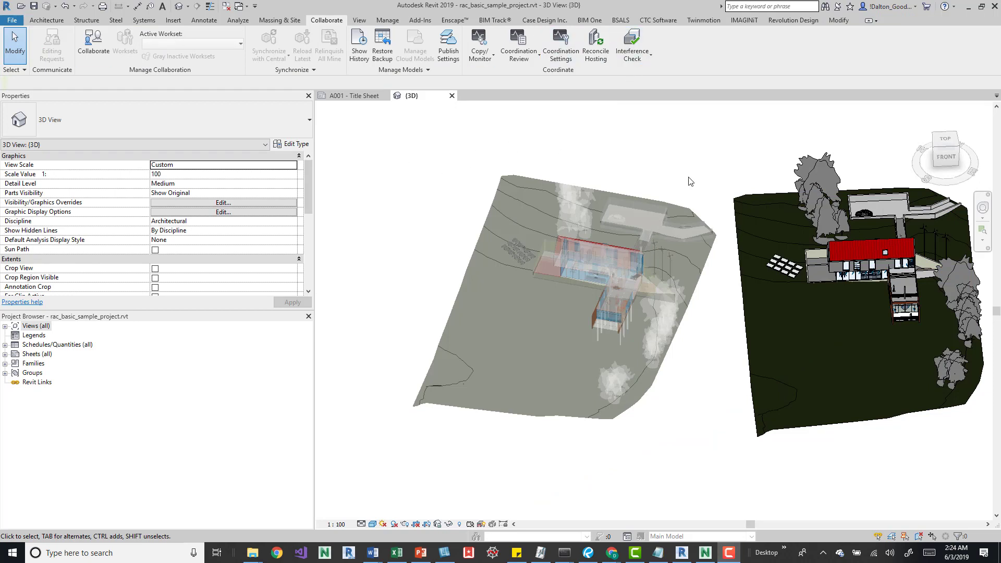
mouse_move(642, 195)
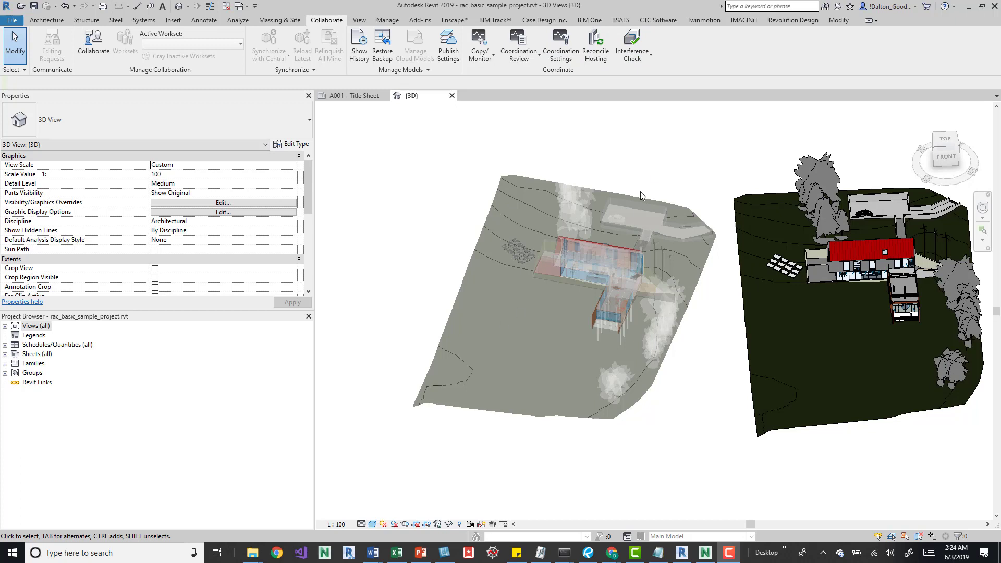
mouse_move(676, 147)
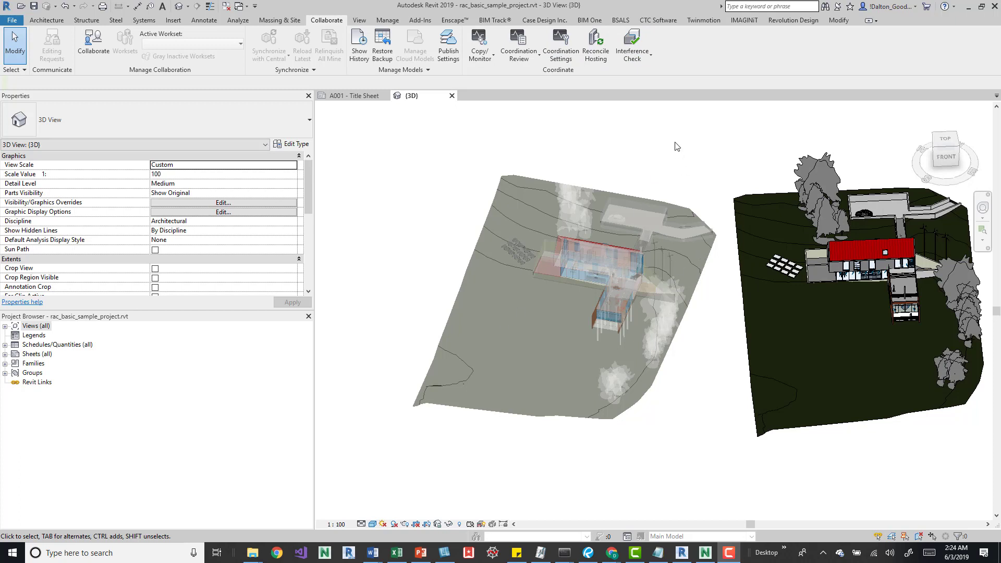
mouse_move(672, 146)
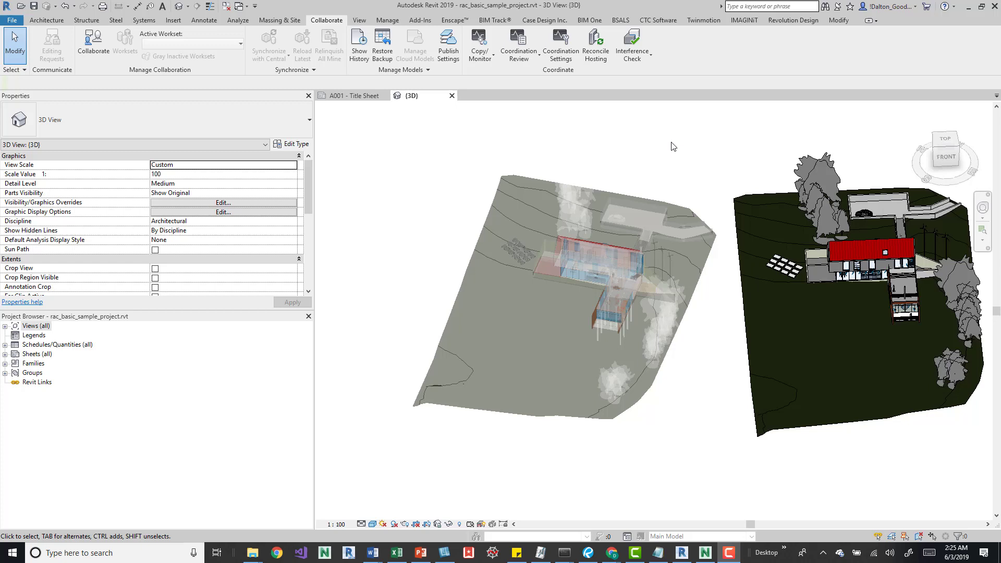
mouse_move(518, 45)
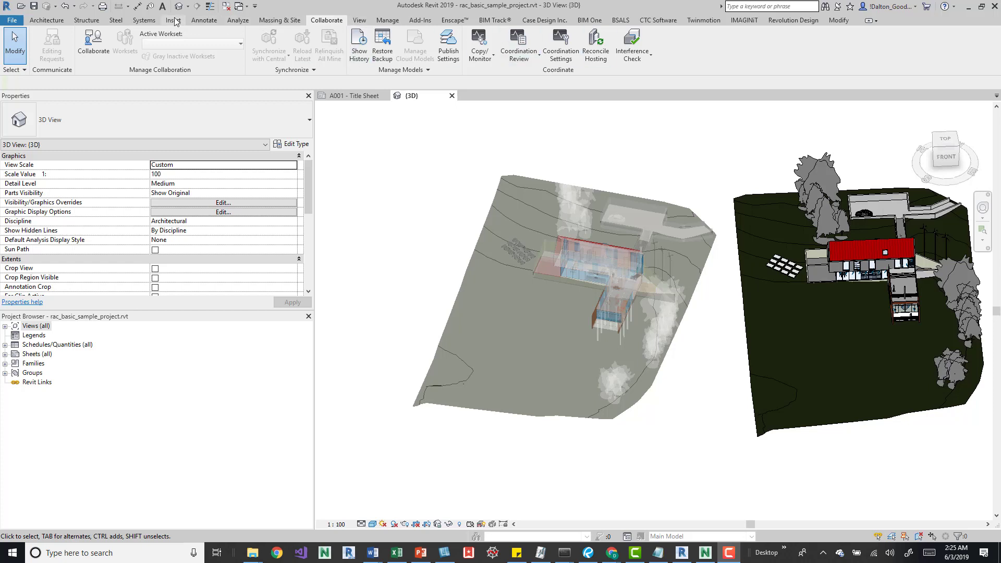
- Switch to the Insert tab and click in the 3D view
left_click(172, 20)
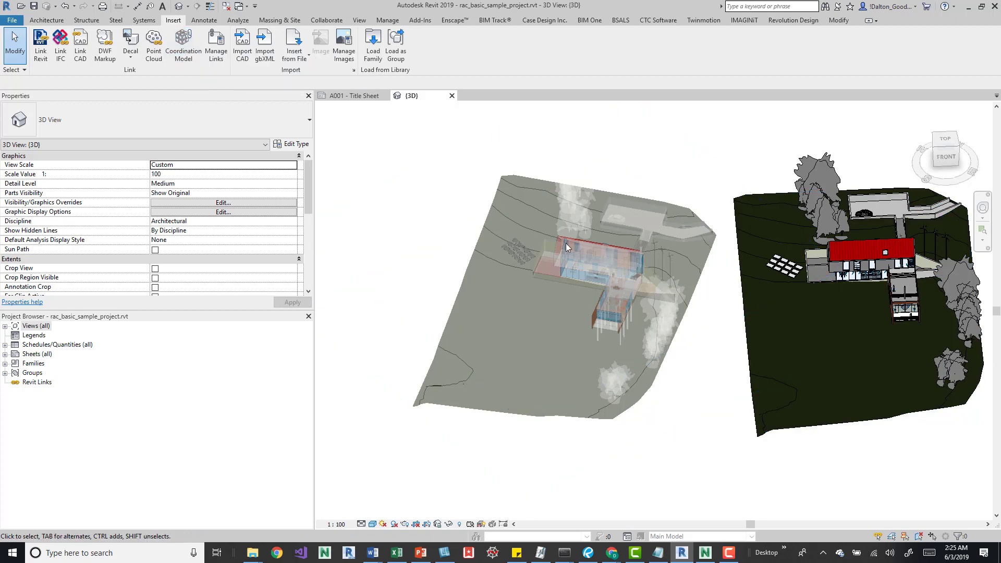
mouse_move(593, 185)
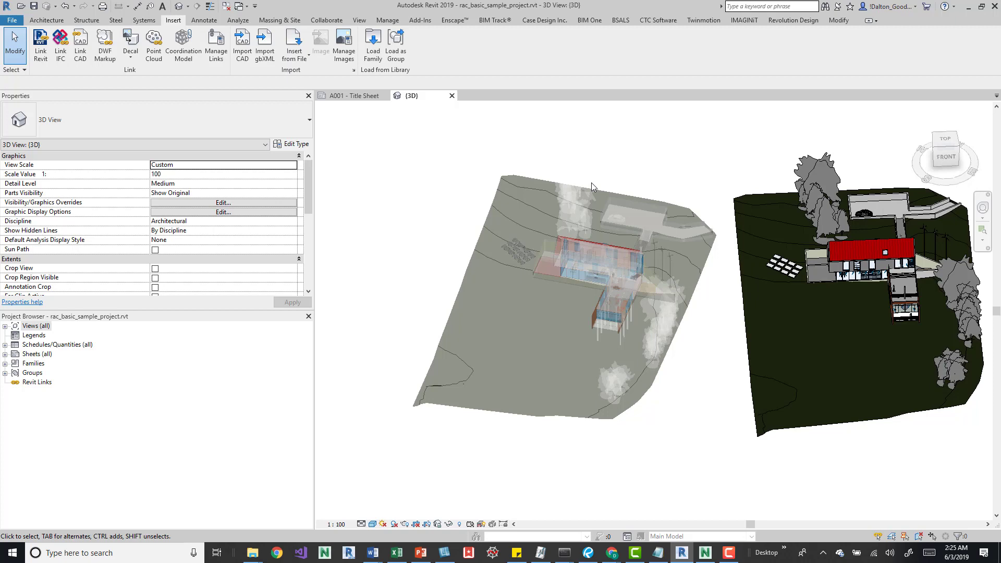
left_click(820, 175)
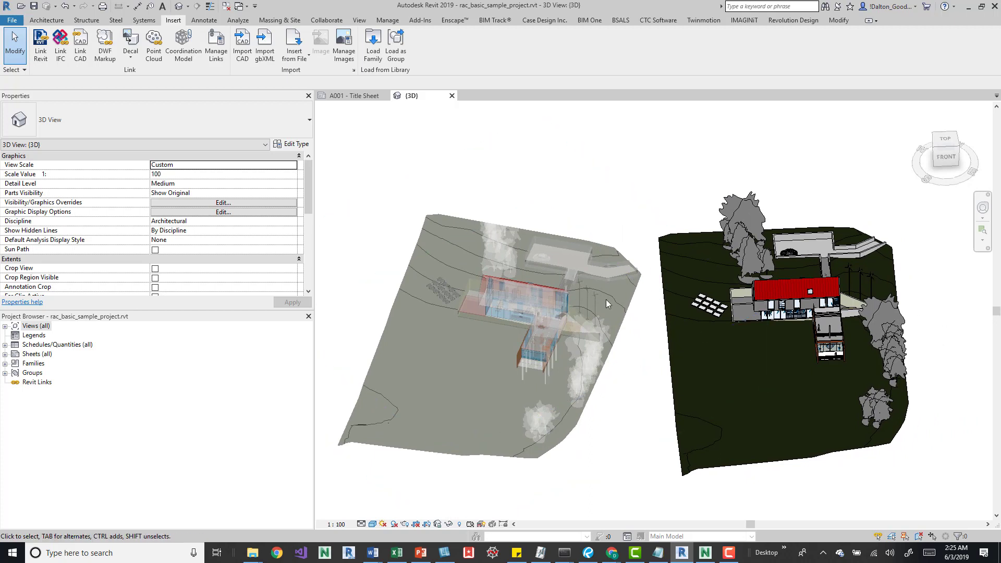
mouse_move(662, 139)
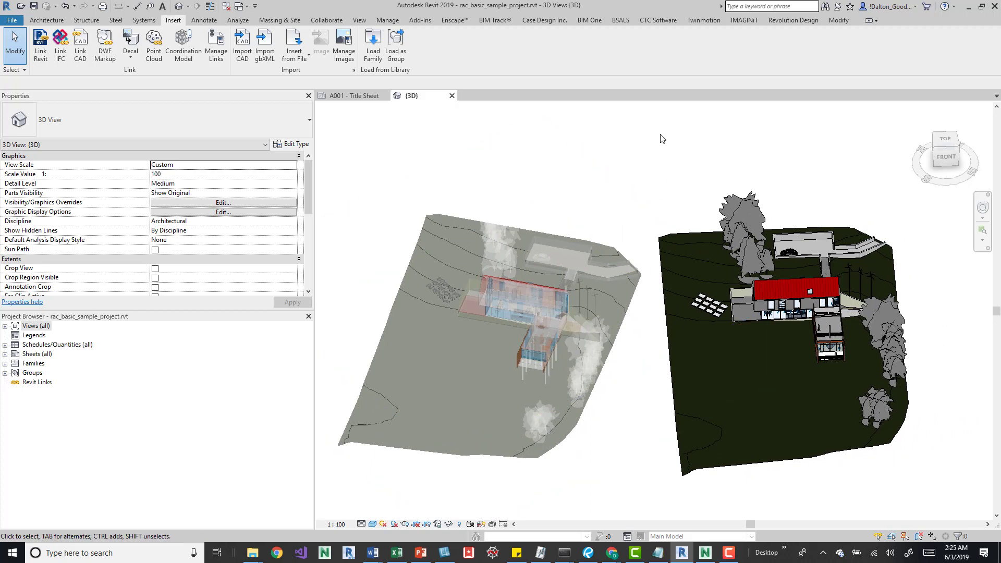
mouse_move(626, 120)
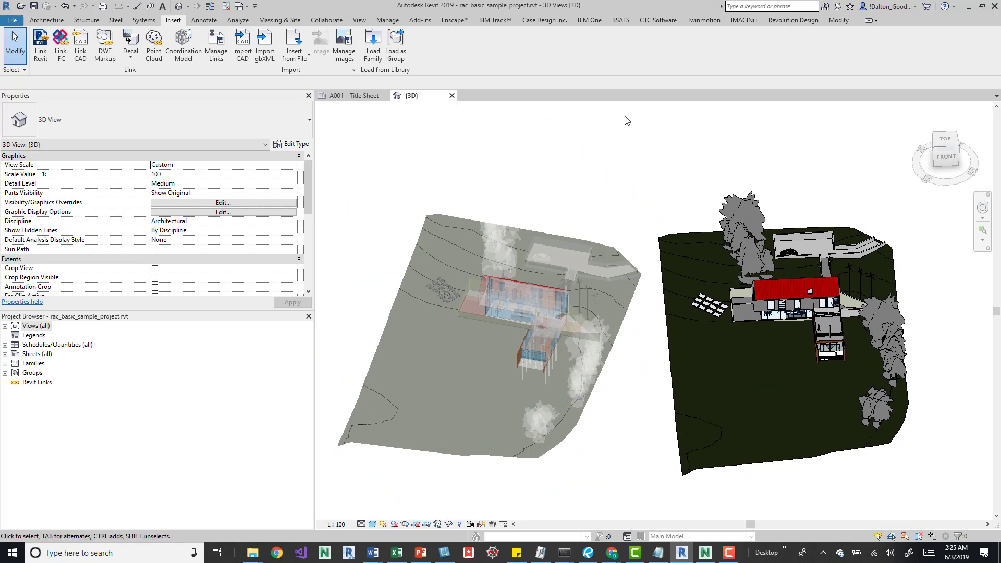